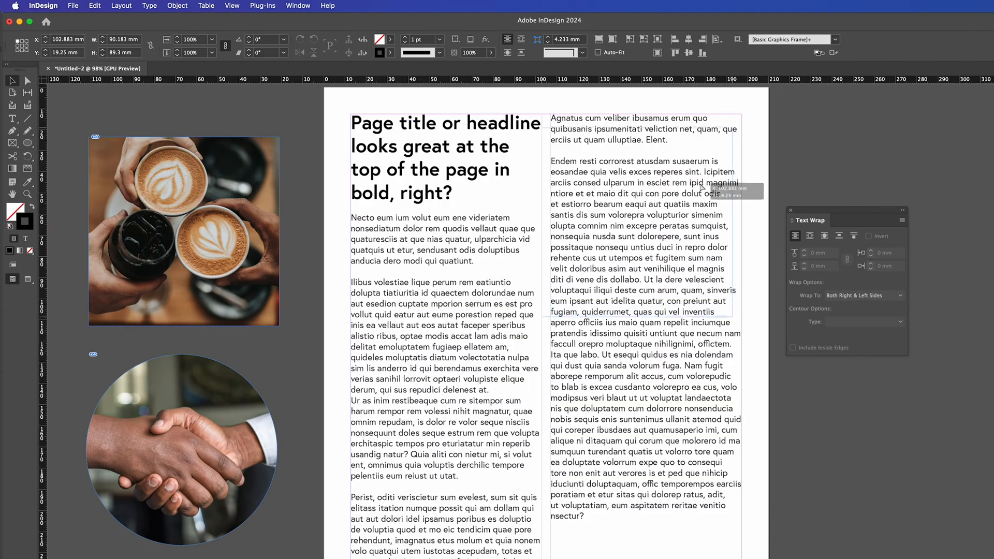
Move the square coffee photo from the pasteboard to the top of the right column.
{"action": "left_click_drag", "start_coordinate": [184, 230], "coordinate": [645, 208]}
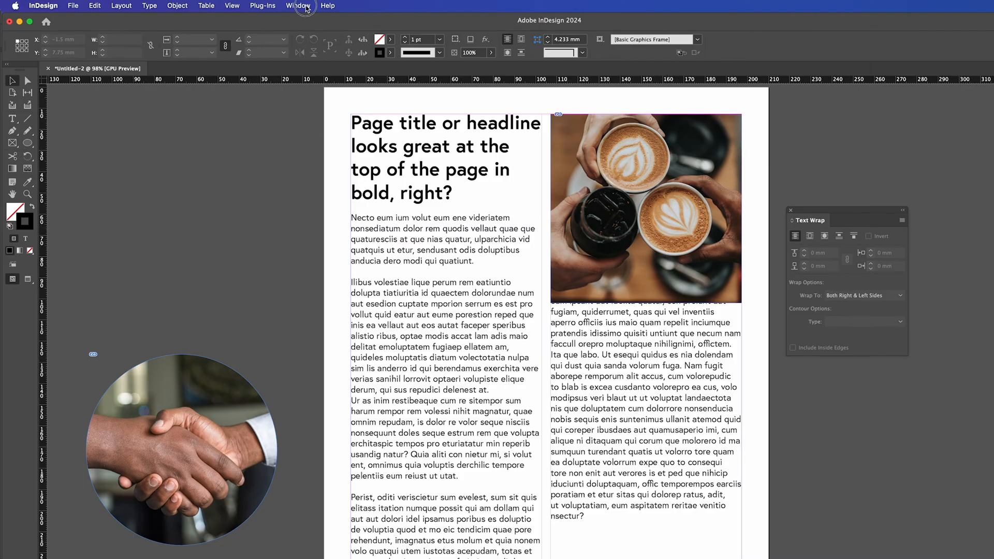
Wrap the right column's body text around the coffee photo's bounding box via the Text Wrap panel.
{"action": "left_click", "coordinate": [298, 6]}
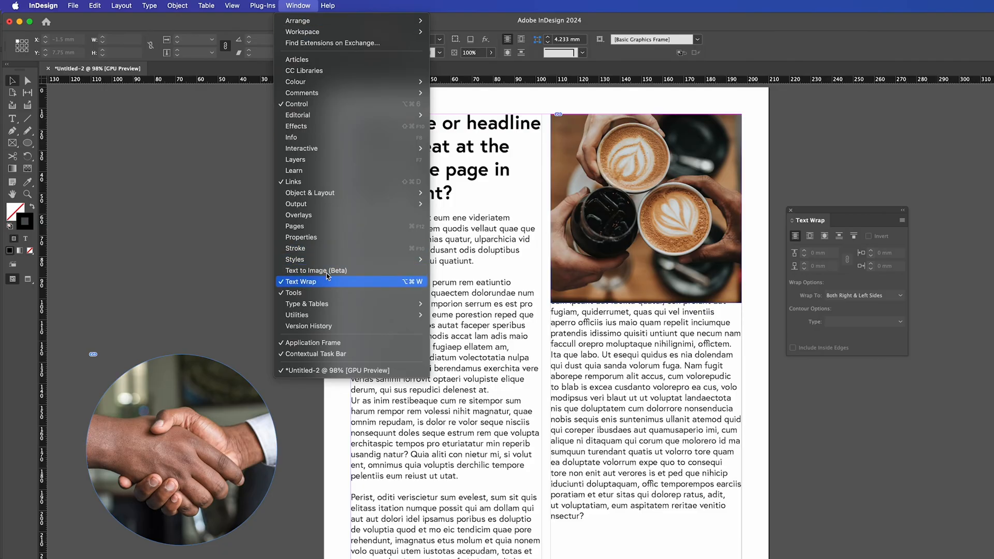
{"action": "left_click", "coordinate": [301, 282]}
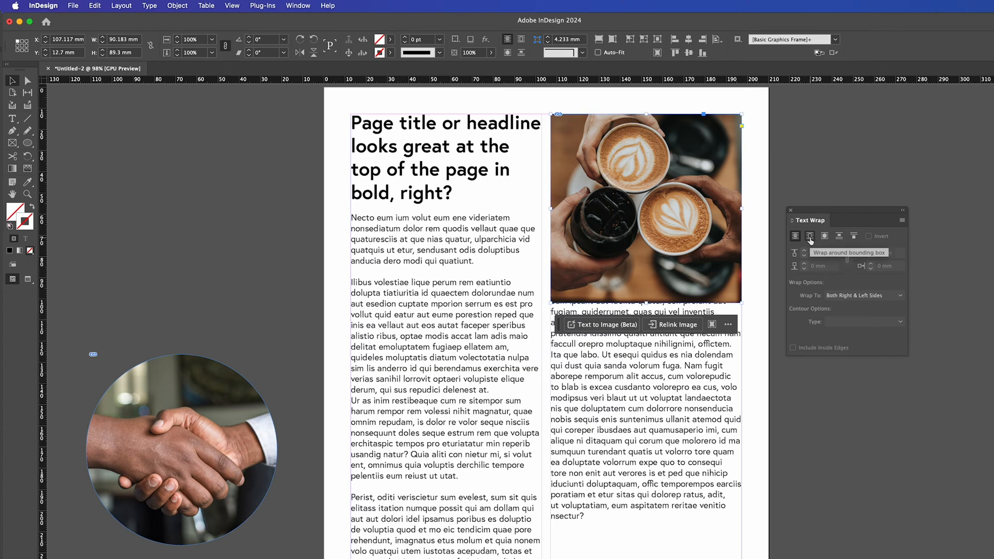
{"action": "left_click", "coordinate": [808, 236]}
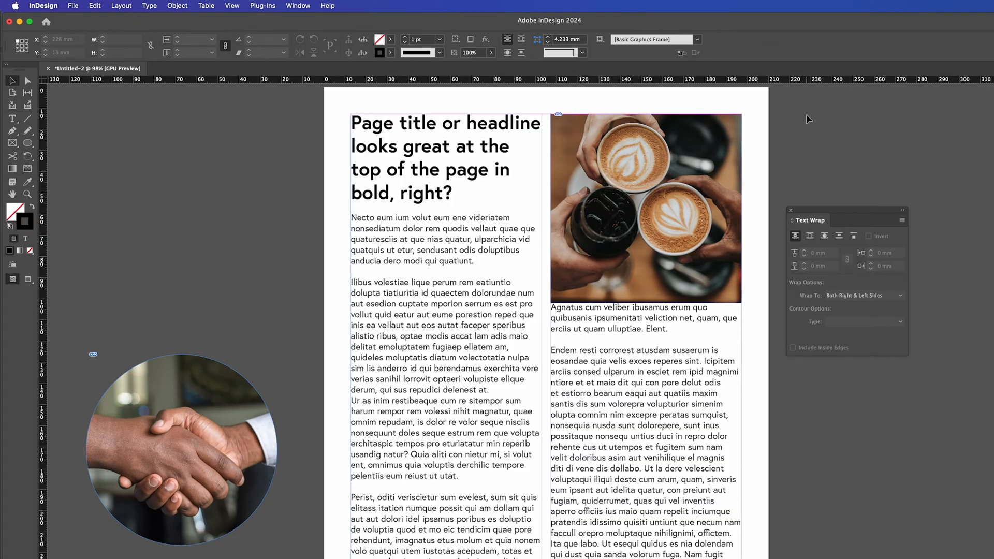
Give the coffee photo a 3 mm text-wrap offset so text sits clear below it.
{"action": "left_click", "coordinate": [645, 208]}
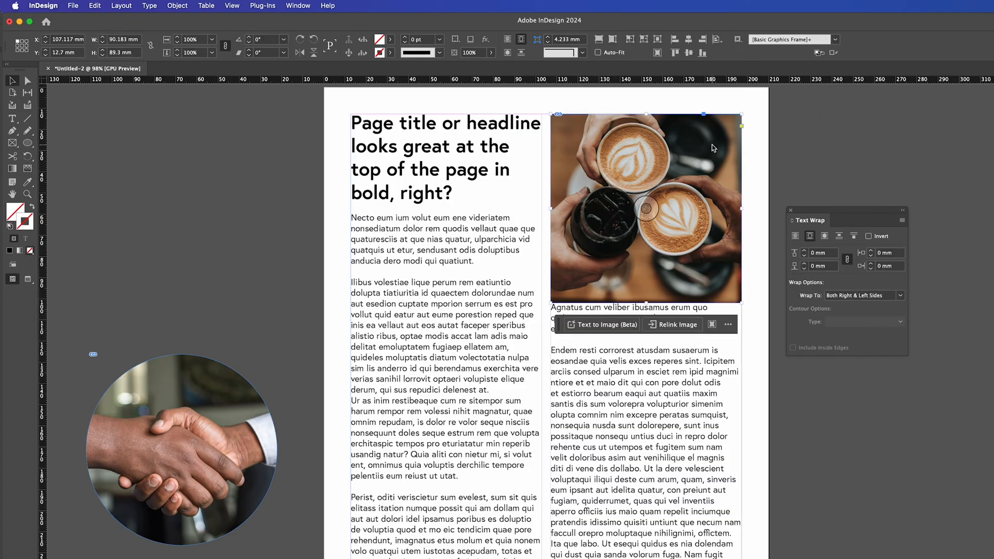
{"action": "mouse_move", "coordinate": [794, 259]}
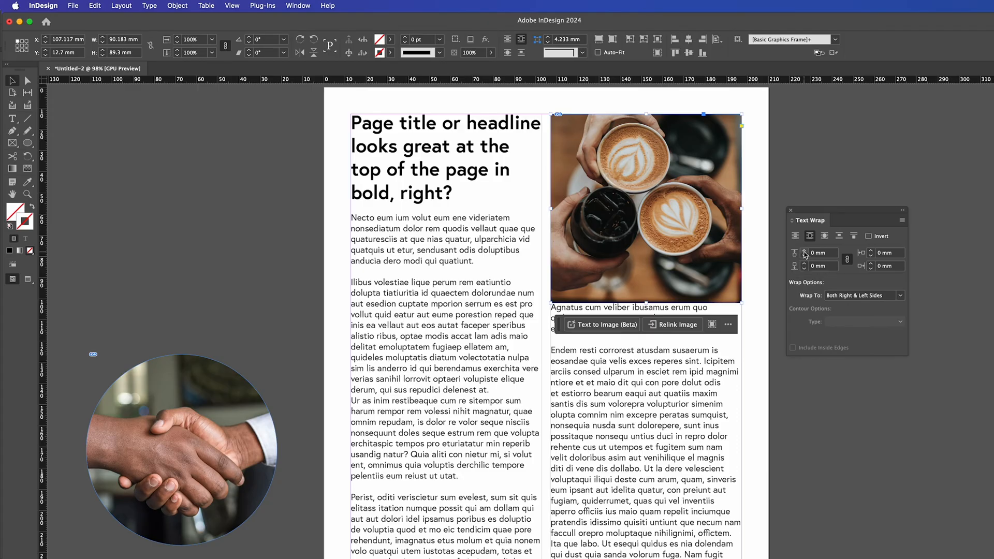
{"action": "mouse_move", "coordinate": [854, 277]}
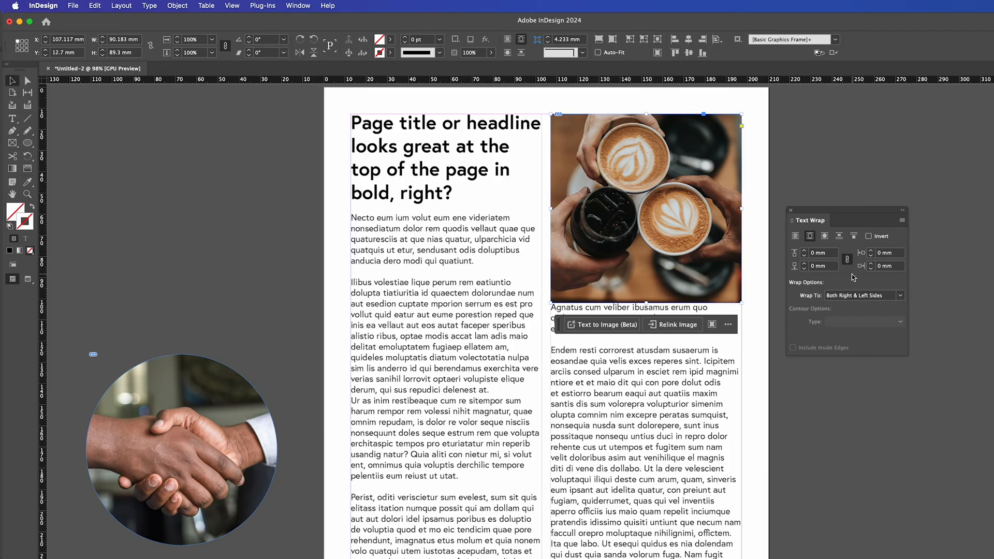
{"action": "mouse_move", "coordinate": [848, 262]}
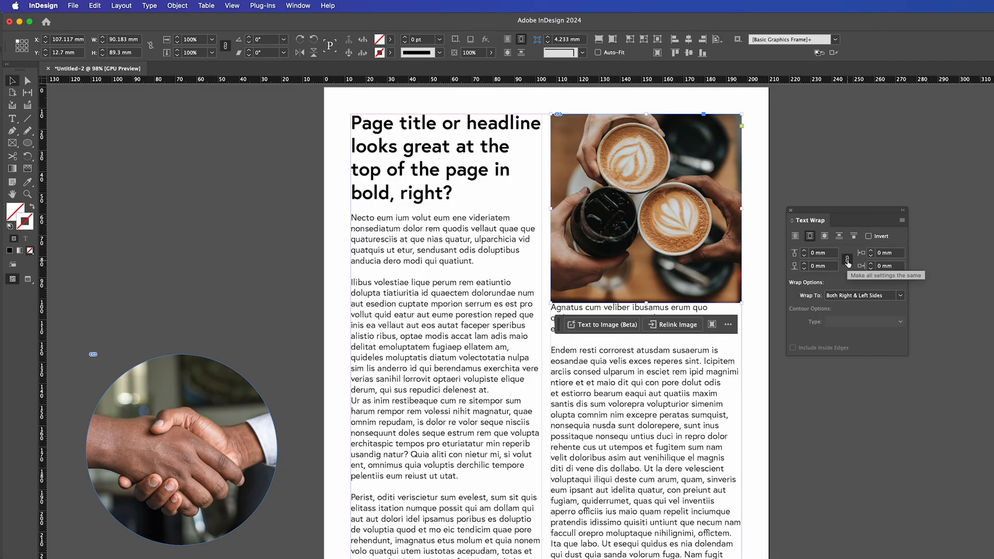
{"action": "type", "text": "3 mm"}
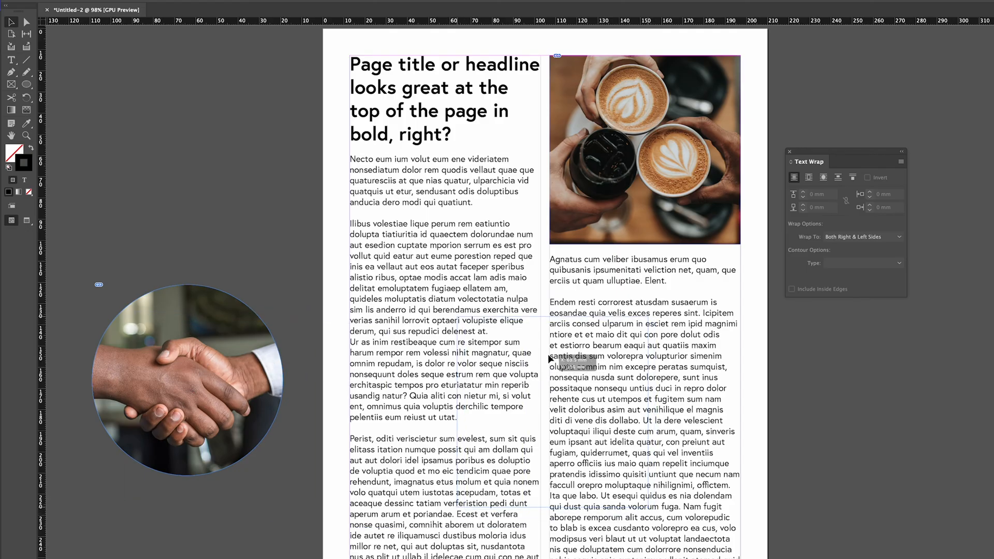
Place the handshake circle mid-page across both columns with text wrapping its bounding box.
{"action": "left_click_drag", "start_coordinate": [188, 380], "coordinate": [543, 411]}
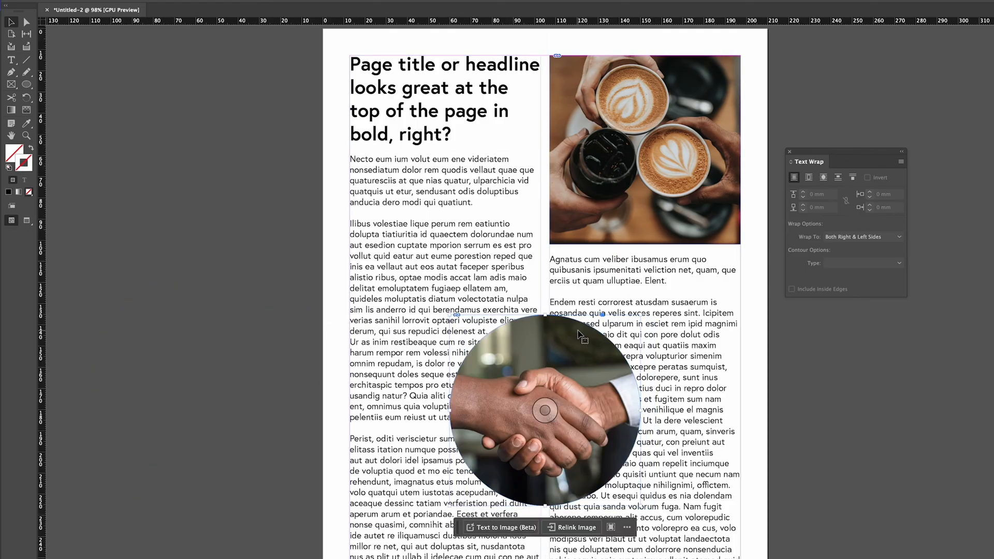
{"action": "left_click", "coordinate": [808, 177]}
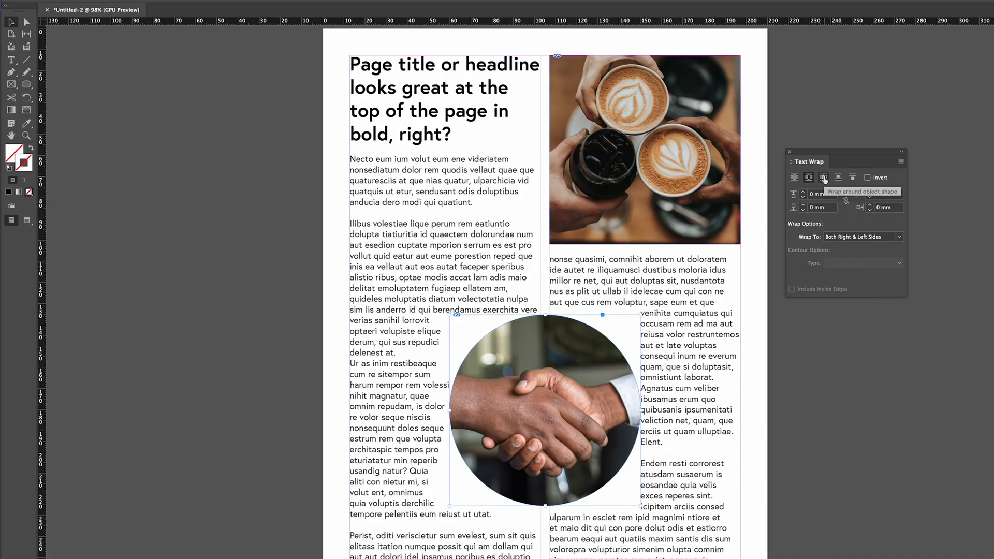
Switch the handshake photo to Wrap Around Object Shape so text follows its round edge.
{"action": "left_click", "coordinate": [823, 177]}
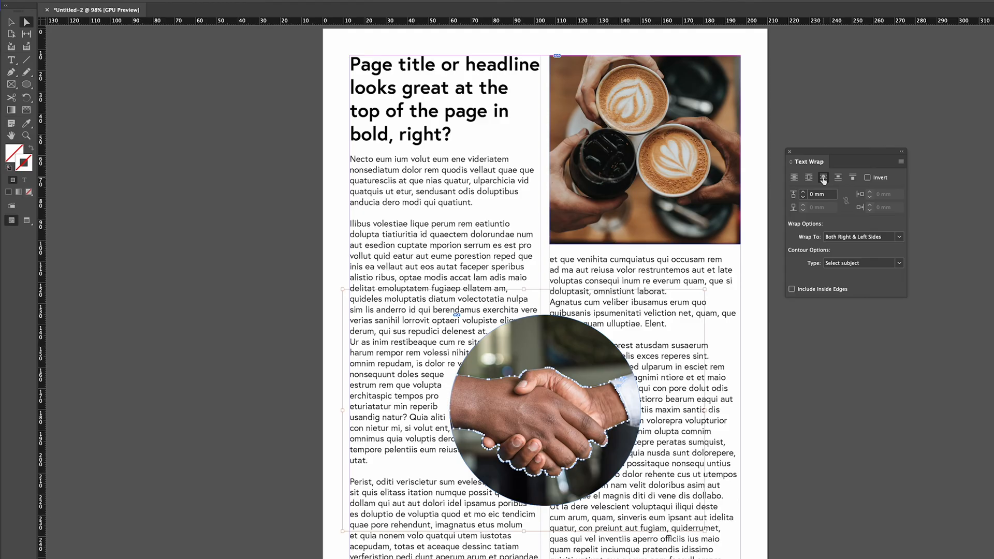
{"action": "mouse_move", "coordinate": [808, 177]}
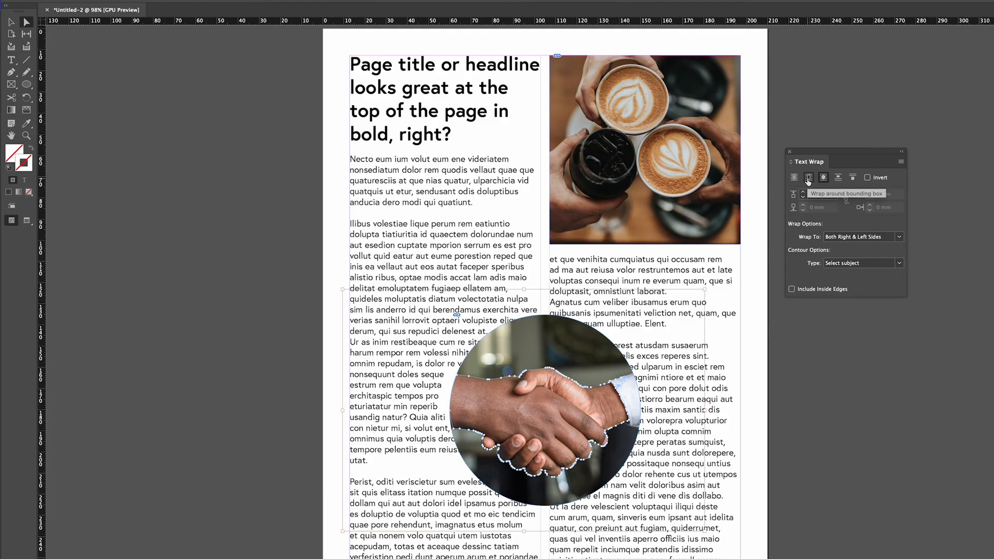
{"action": "left_click", "coordinate": [808, 177]}
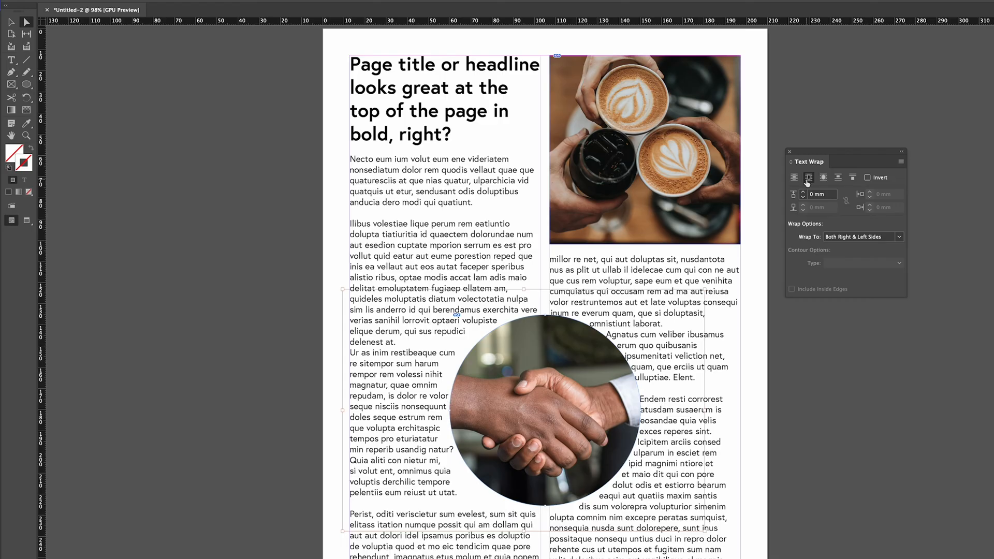
Give the handshake circle's contour wrap a 4 mm offset gap from the text.
{"action": "type", "text": "4 mm"}
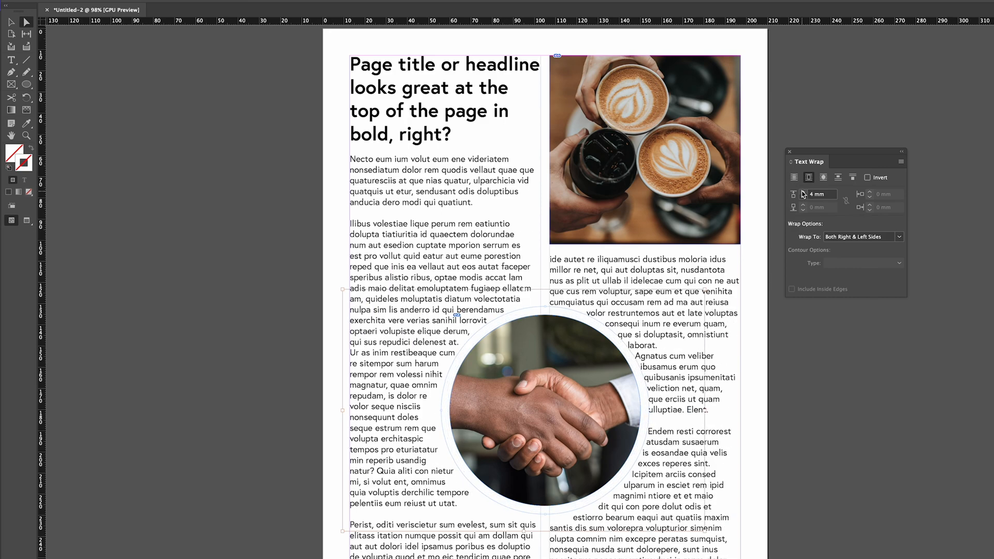
{"action": "left_click", "coordinate": [802, 192]}
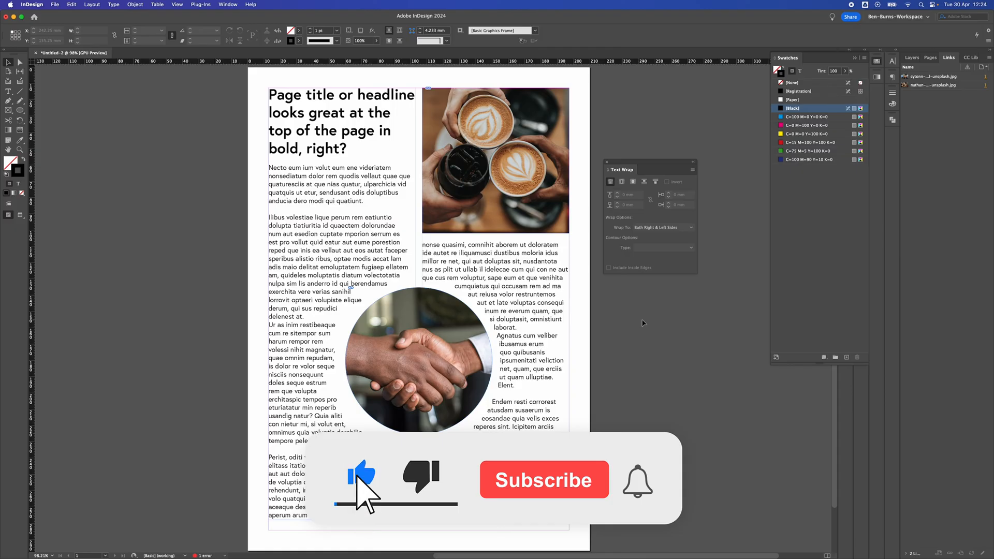
{"action": "left_click", "coordinate": [543, 479]}
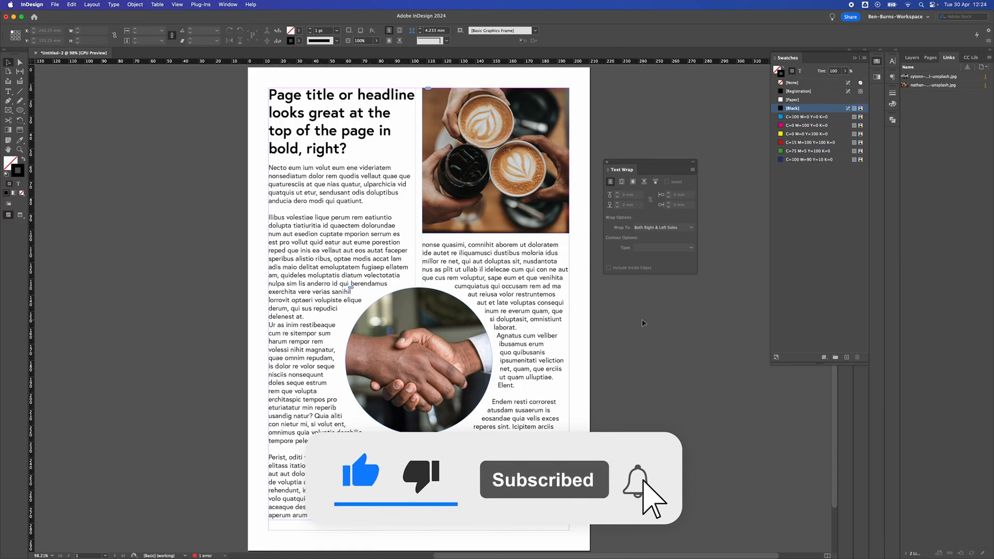
{"action": "left_click", "coordinate": [639, 479]}
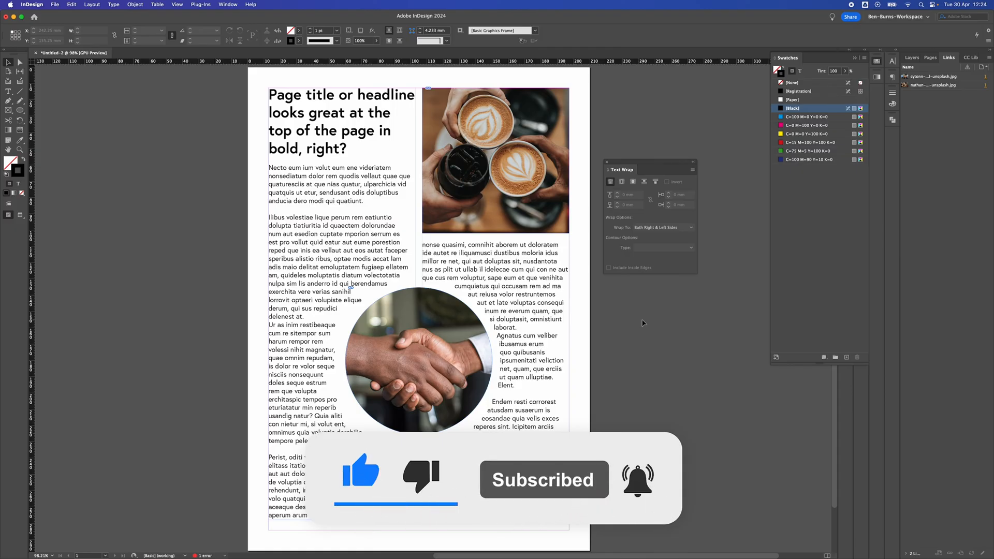